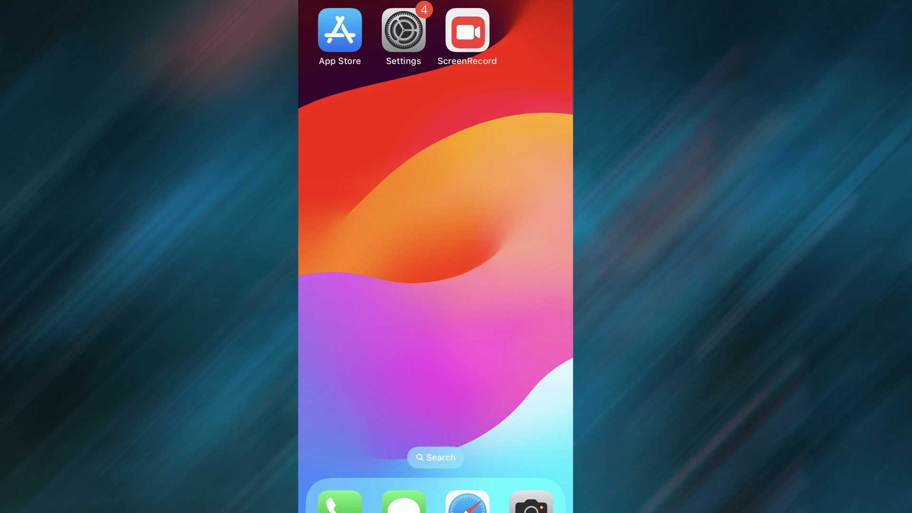
Reach the Background App Refresh choices in Settings, with Wi-Fi & Mobile Data selected.
{"action": "left_click", "coordinate": [403, 29]}
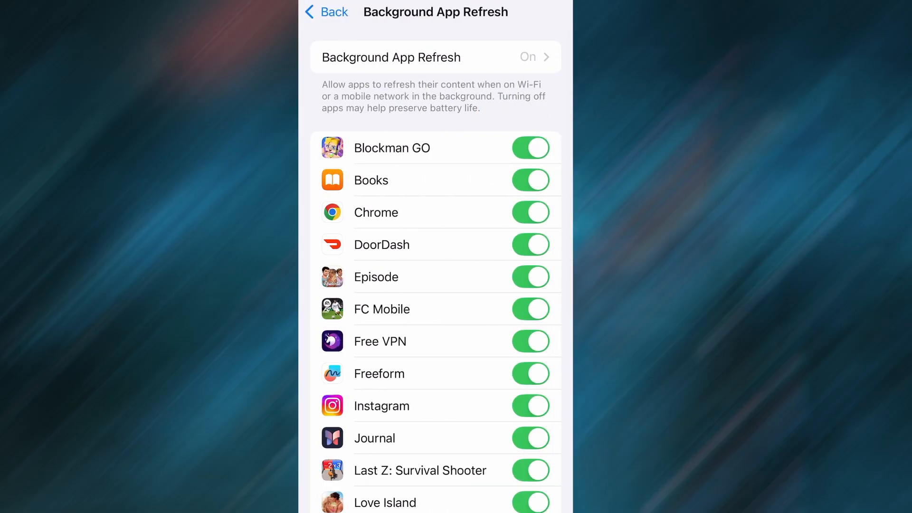
{"action": "left_click", "coordinate": [435, 56]}
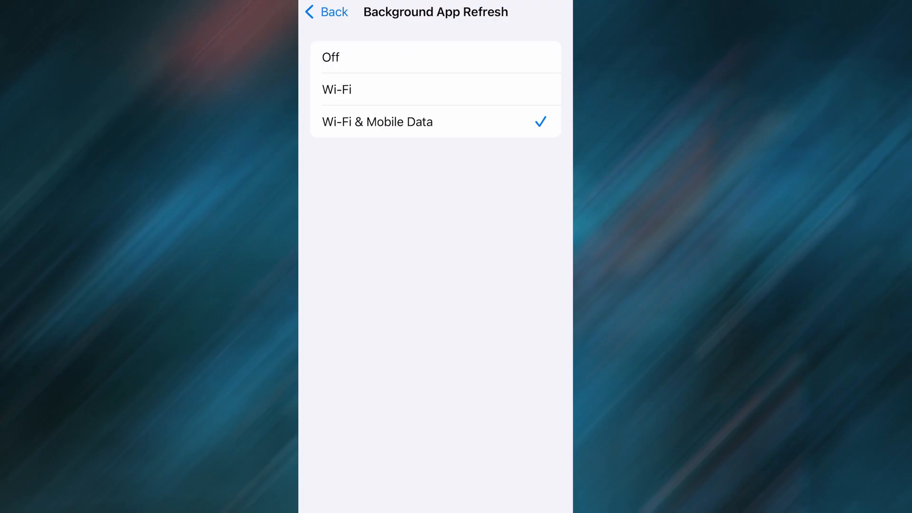
Go back to the main Settings list and bring up titanmods.com in Safari.
{"action": "left_click", "coordinate": [324, 12]}
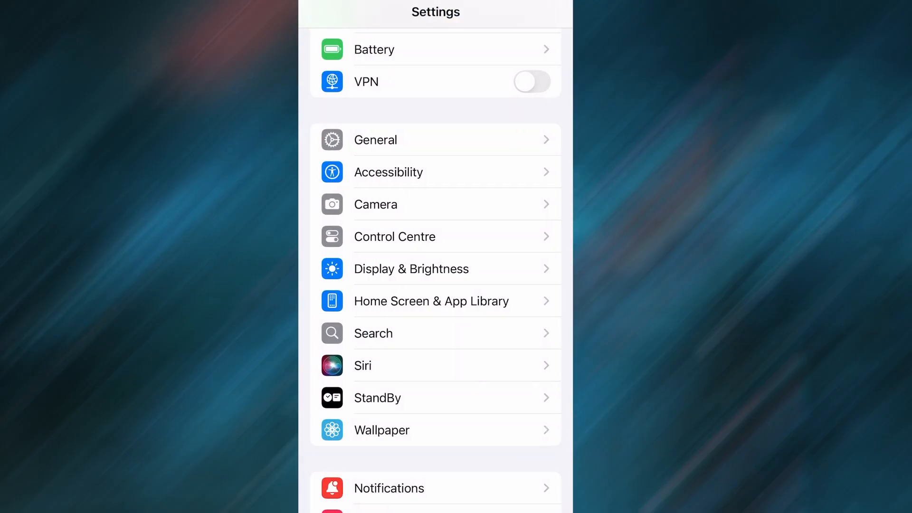
{"action": "left_click", "coordinate": [374, 49]}
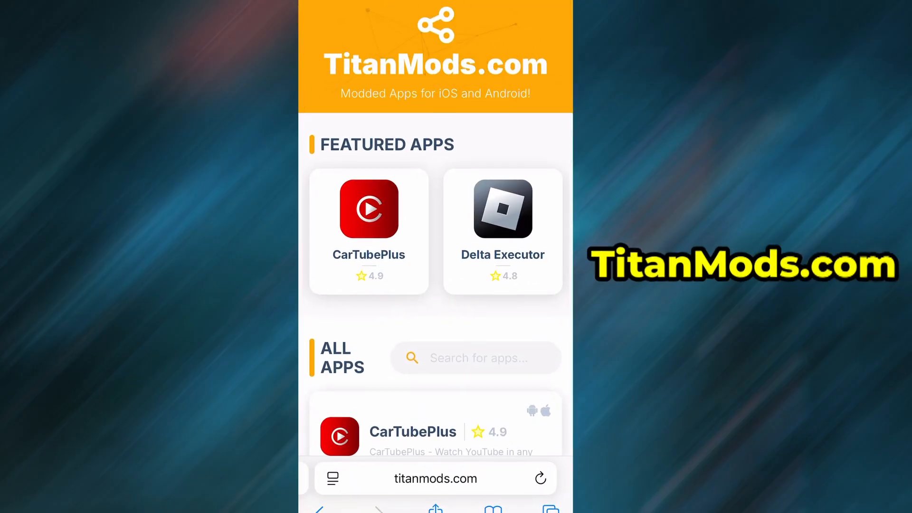
Search the app list for 'Screen' so only ScreenRecord remains.
{"action": "scroll", "scroll_direction": "down", "scroll_amount": 3}
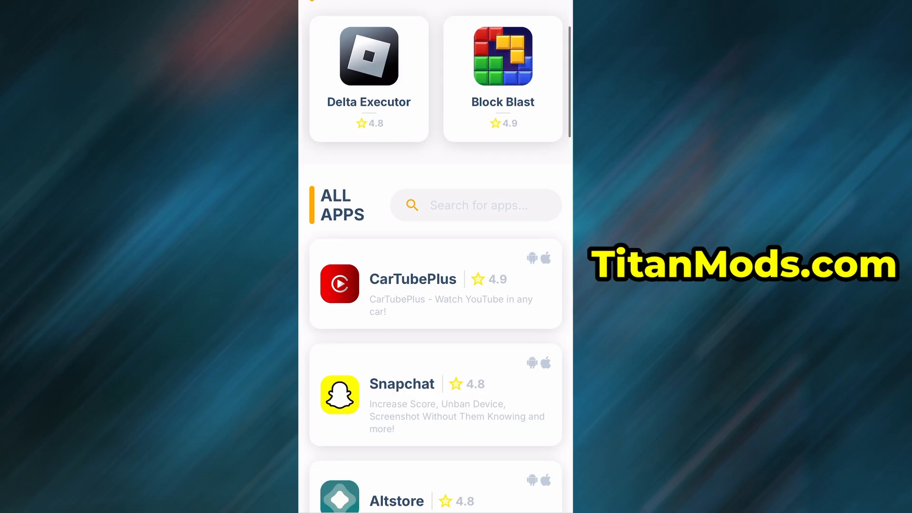
{"action": "scroll", "scroll_direction": "down", "scroll_amount": 3}
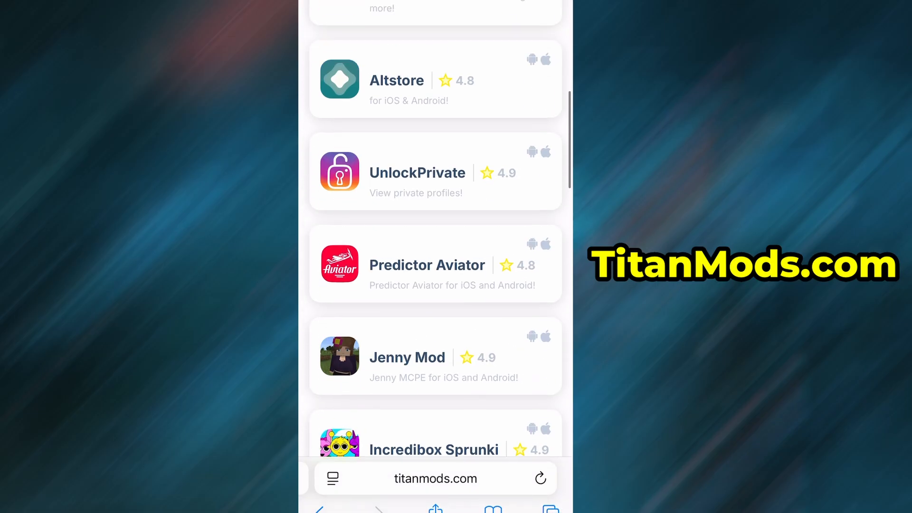
{"action": "left_click", "coordinate": [474, 128]}
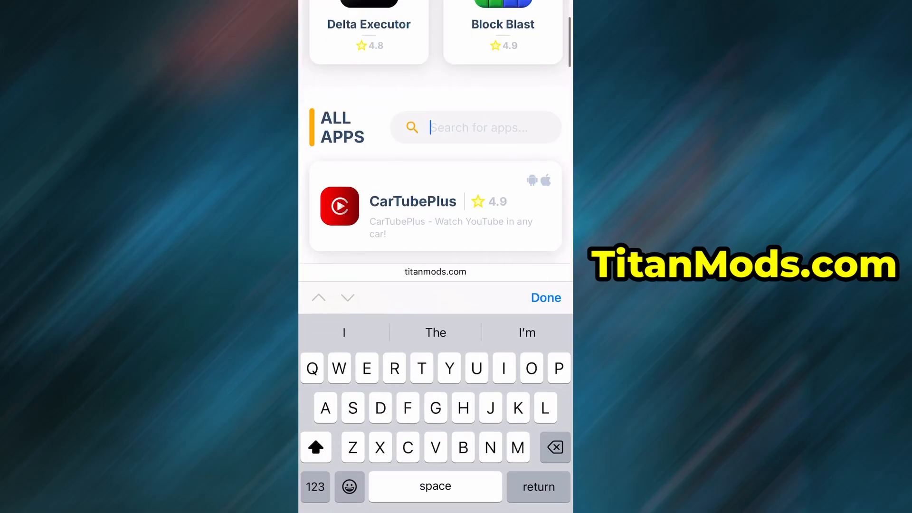
{"action": "type", "text": "Scree"}
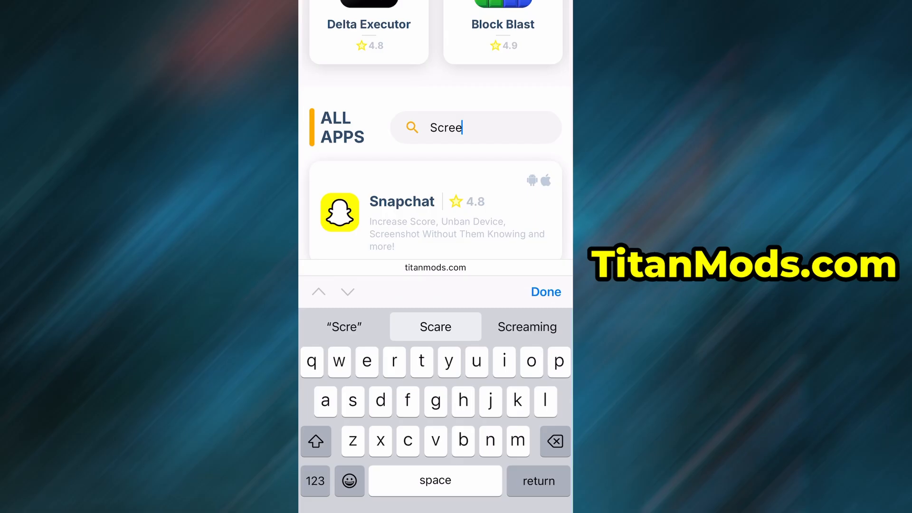
{"action": "type", "text": "nre"}
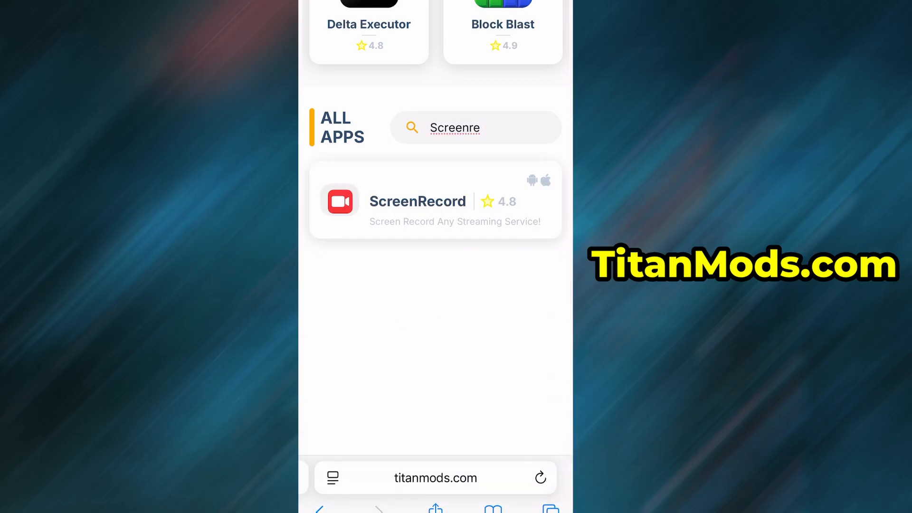
Start the ScreenRecord download via DOWNLOAD NOW, reaching the processing screen.
{"action": "left_click", "coordinate": [417, 201]}
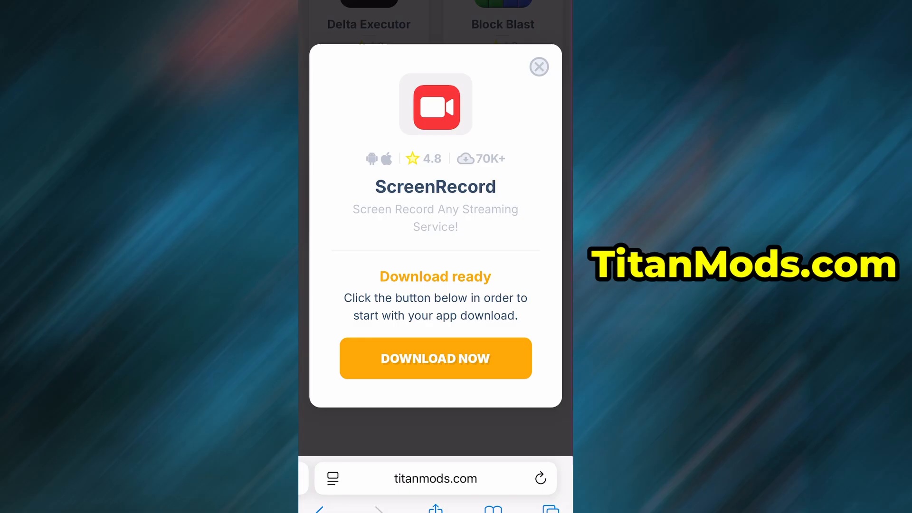
{"action": "left_click", "coordinate": [435, 358]}
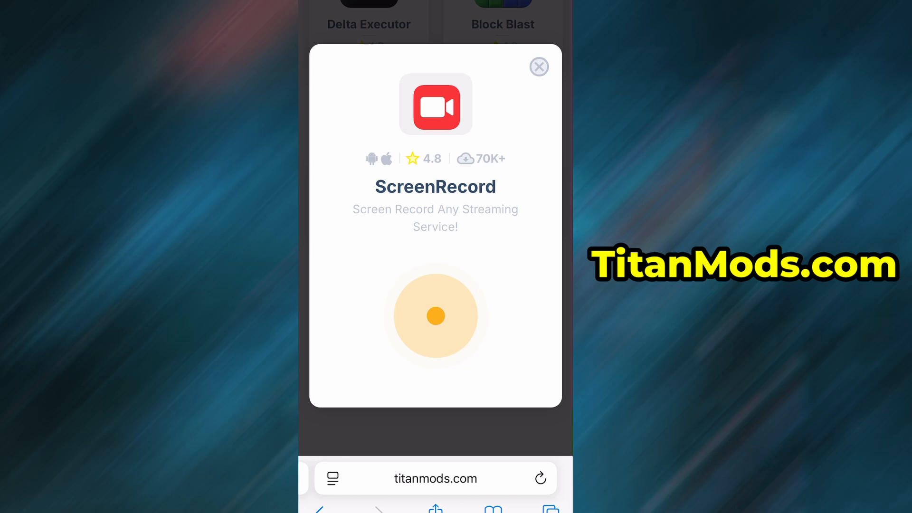
{"action": "left_click", "coordinate": [435, 315]}
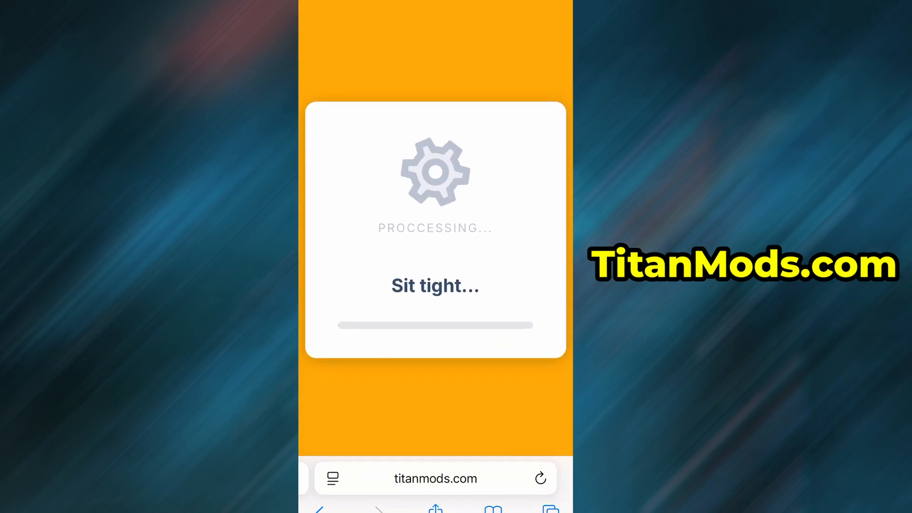